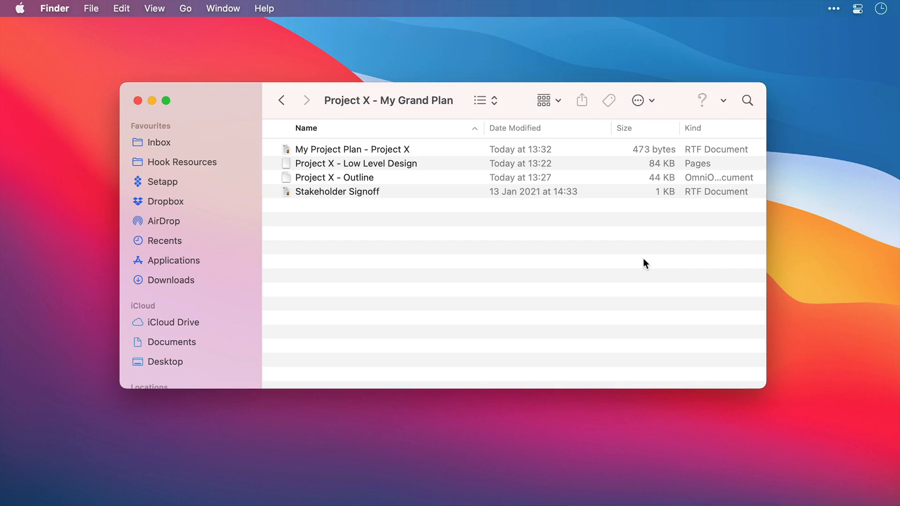
mouse_move(595, 237)
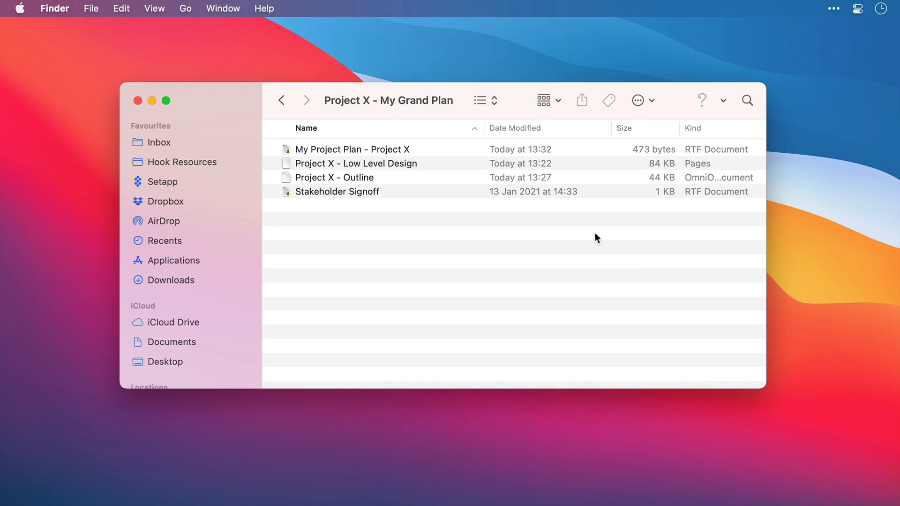
- Show the five links hooked to My Project Plan - Project X.rtf, then dismiss the title link menu
left_click(352, 149)
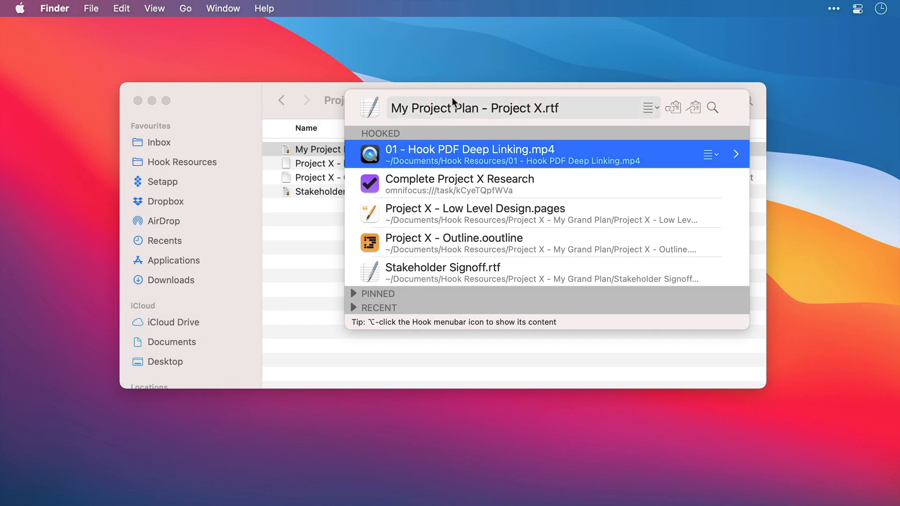
mouse_move(660, 113)
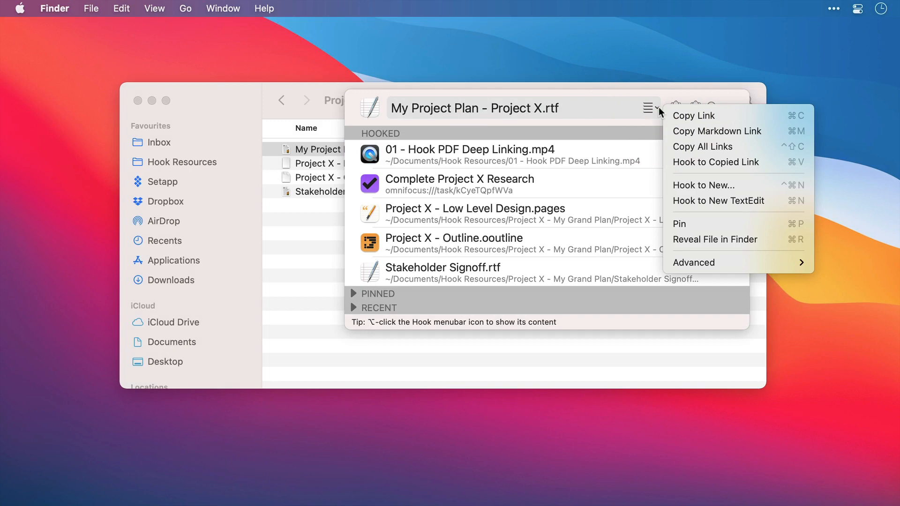
left_click(649, 108)
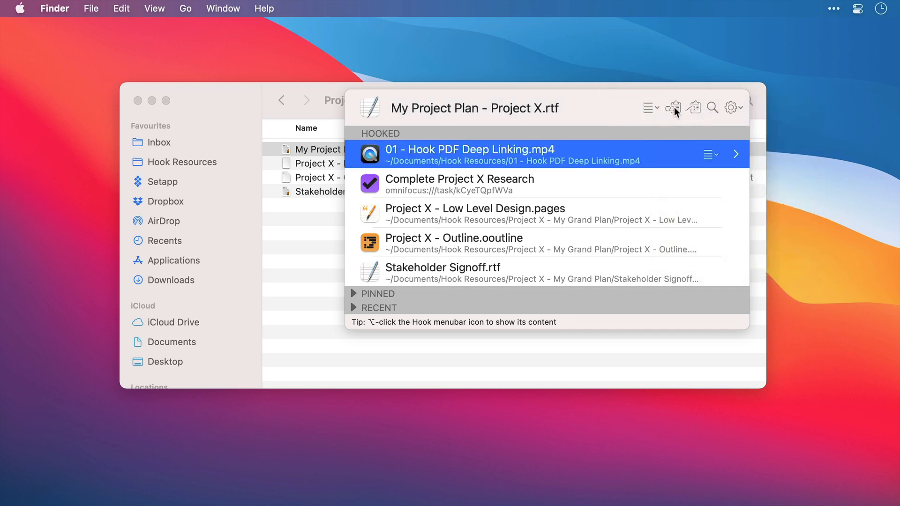
mouse_move(673, 108)
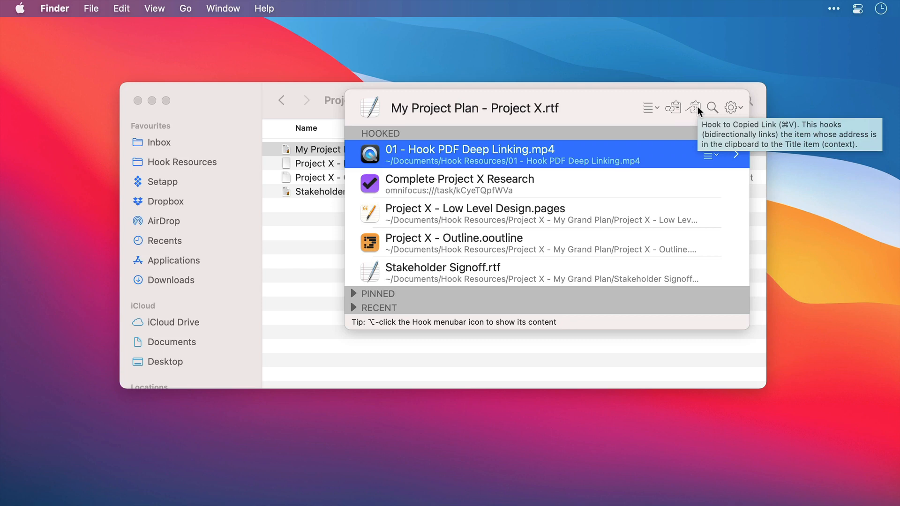
mouse_move(711, 107)
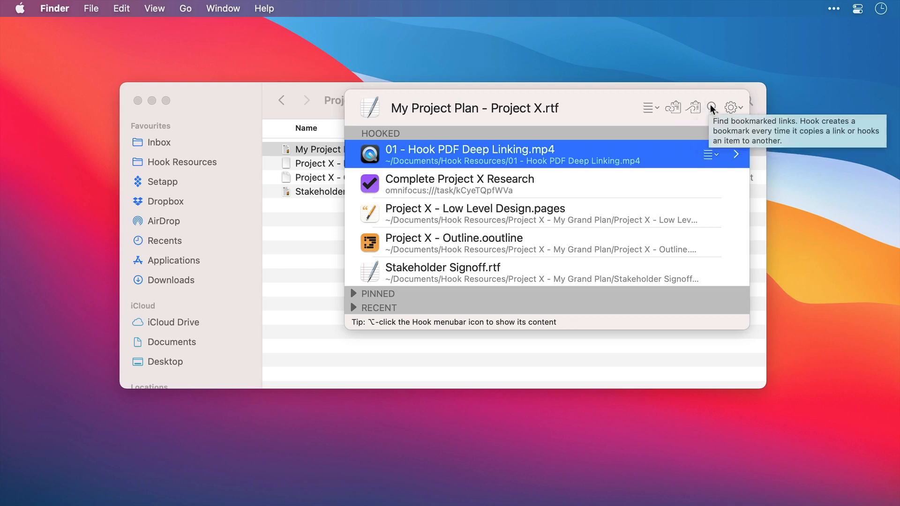
mouse_move(713, 113)
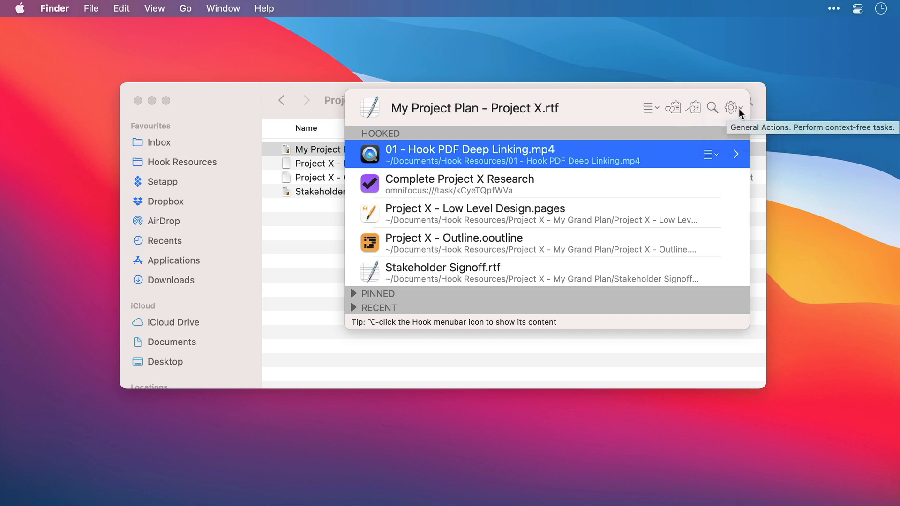
left_click(731, 107)
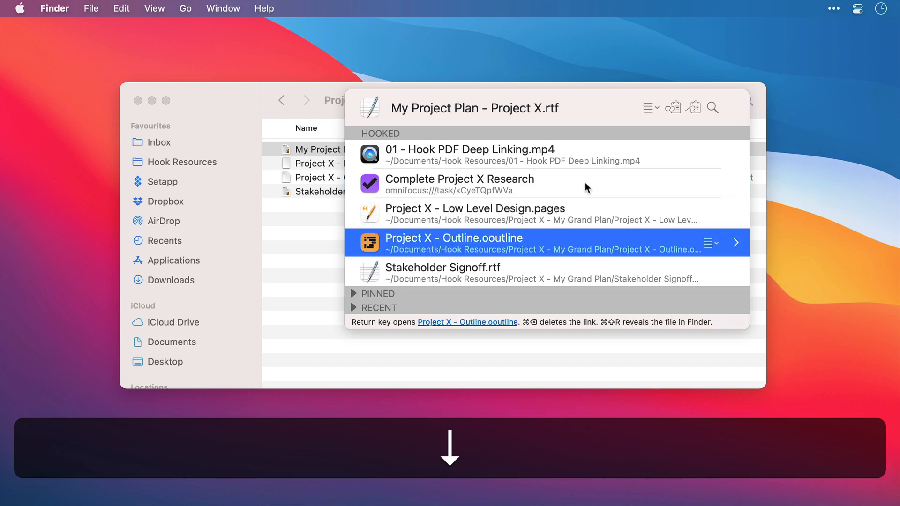
- Move down through the hooked items and expand the Pinned section showing 01 - Hook PDF Deep Linking.mp4
key("Down")
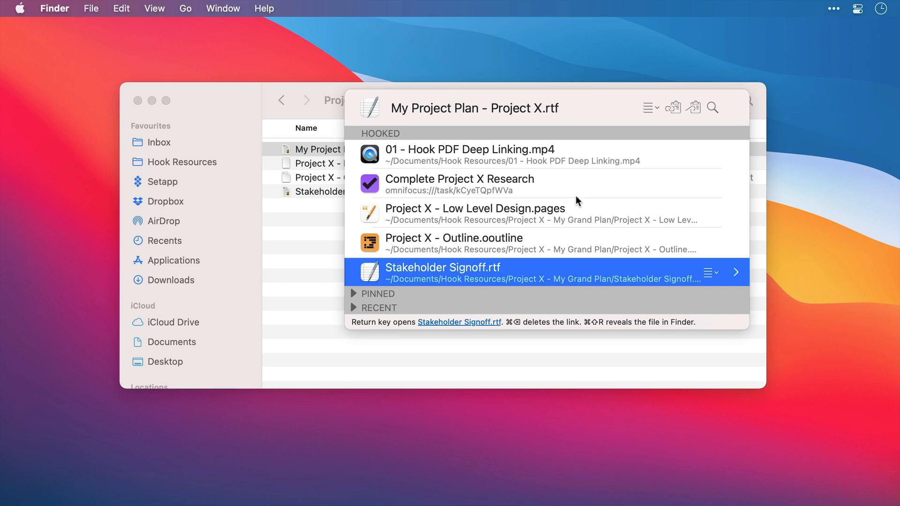
left_click(353, 293)
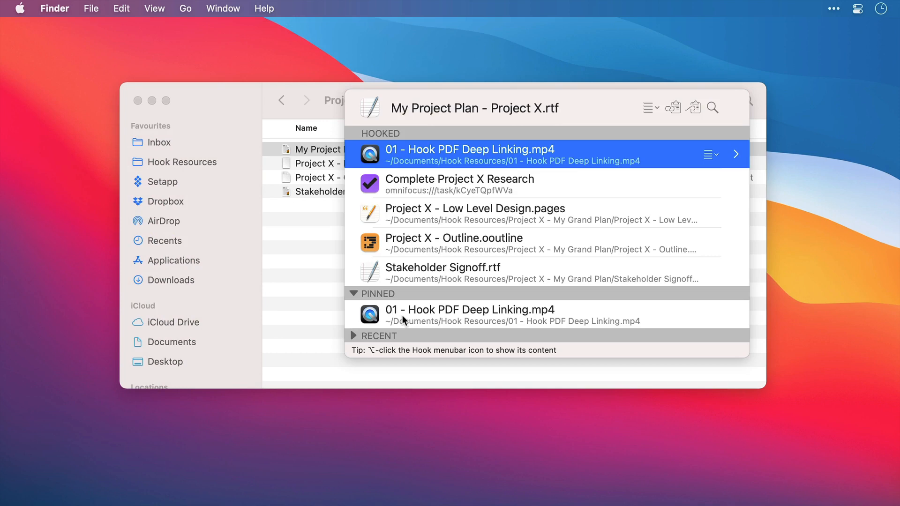
mouse_move(424, 311)
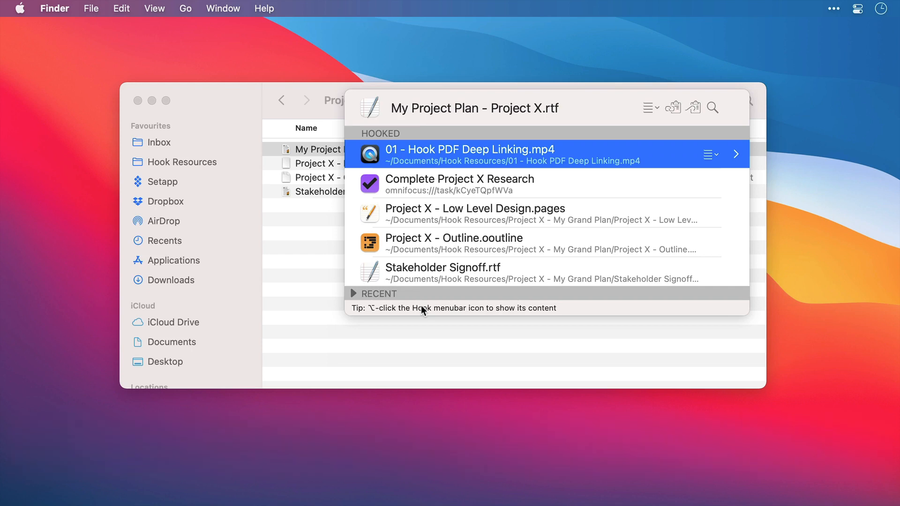
- Re-pin the Hook PDF Deep Linking video and expand Recent, listing Blog – Hook
key("alt+cmd")
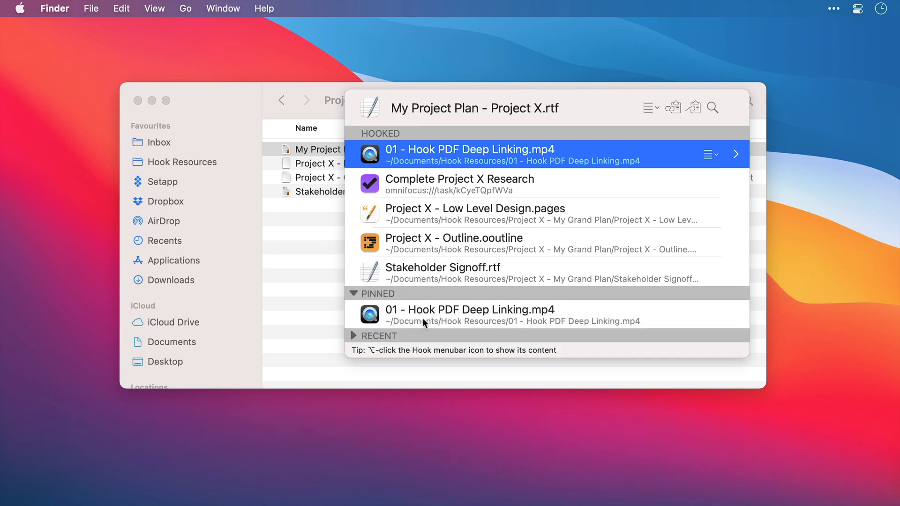
left_click(355, 335)
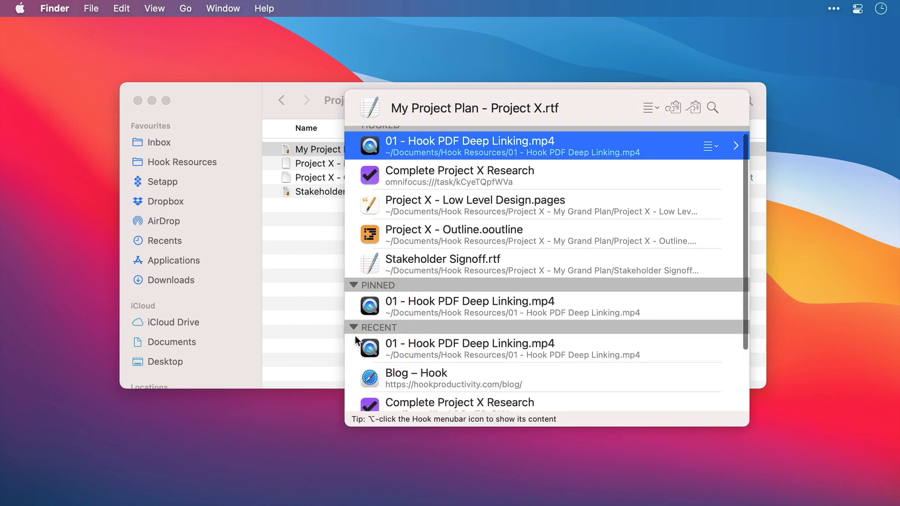
scroll("down", 3)
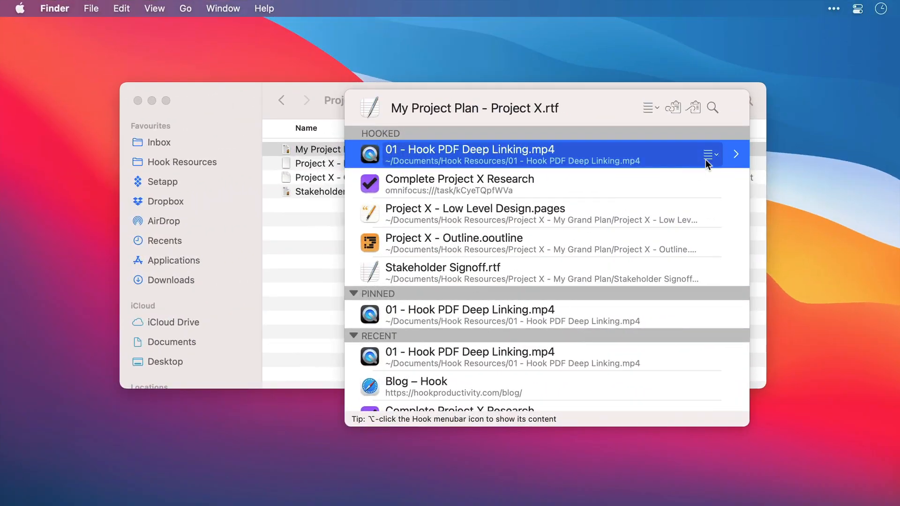
- Open the link menu for 01 - Hook PDF Deep Linking.mp4 to view delete, copy, rename and unpin actions
left_click(710, 154)
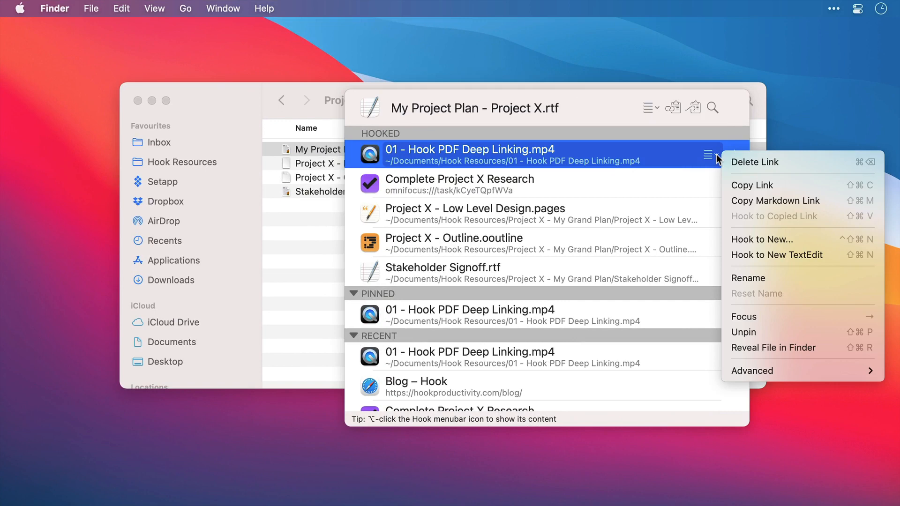
mouse_move(756, 161)
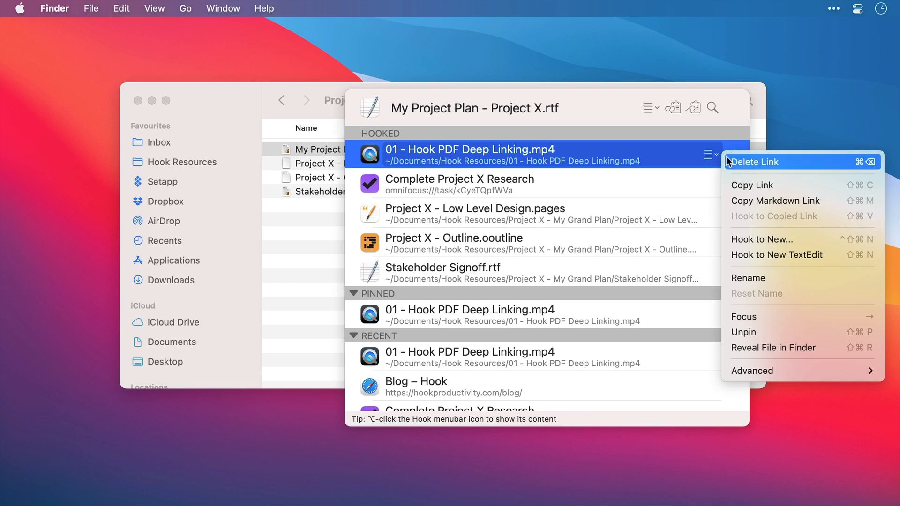
mouse_move(774, 200)
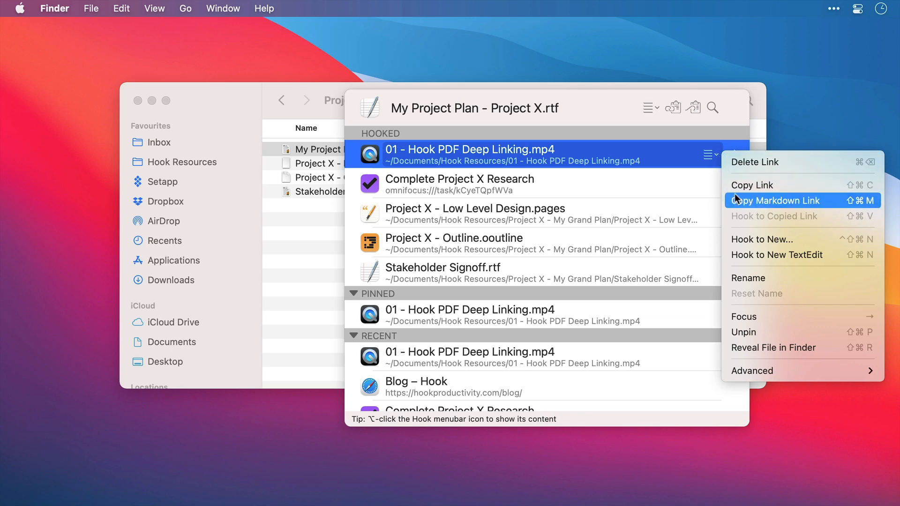
mouse_move(737, 202)
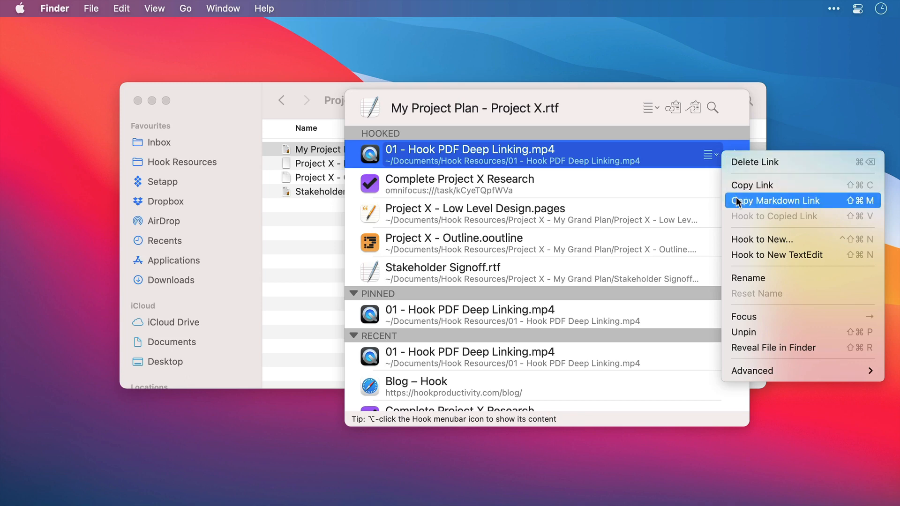
mouse_move(775, 240)
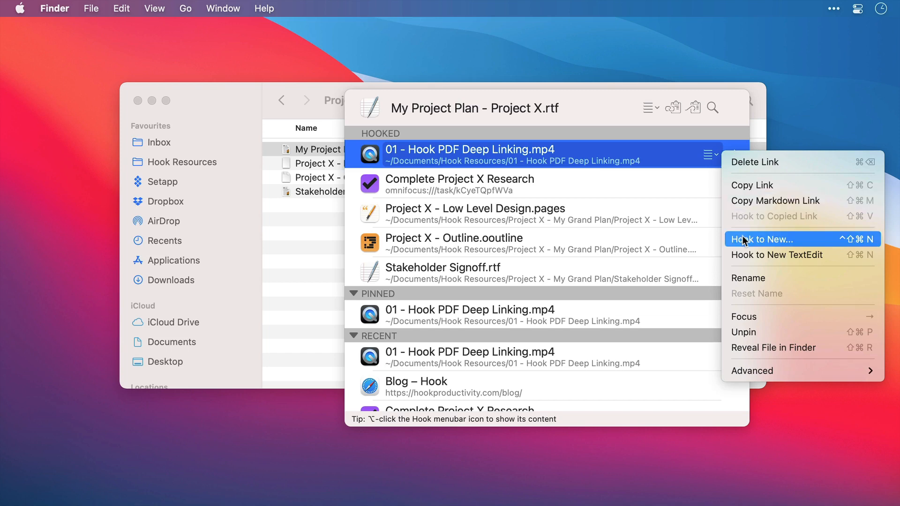
mouse_move(776, 255)
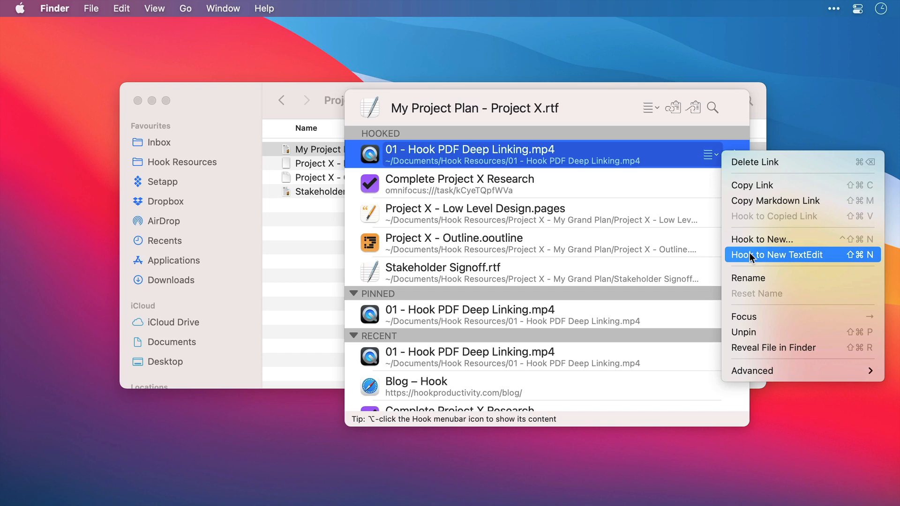
mouse_move(758, 278)
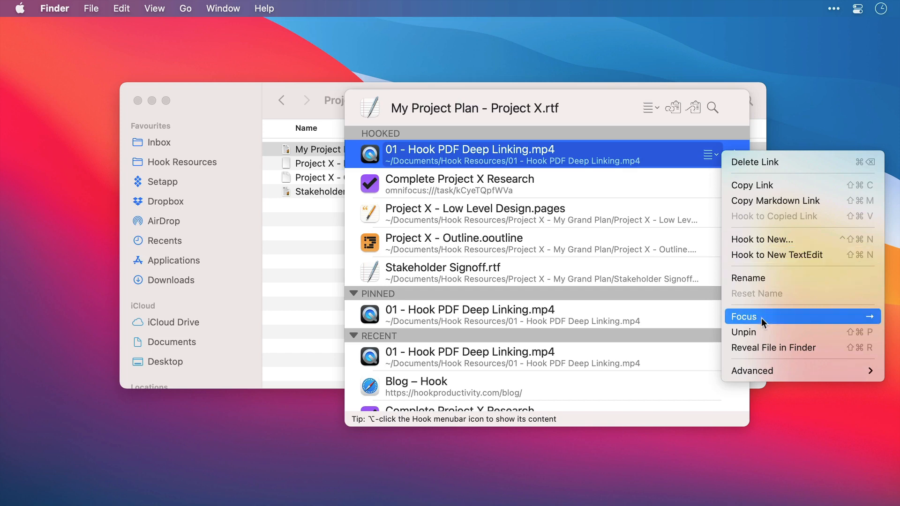
mouse_move(763, 332)
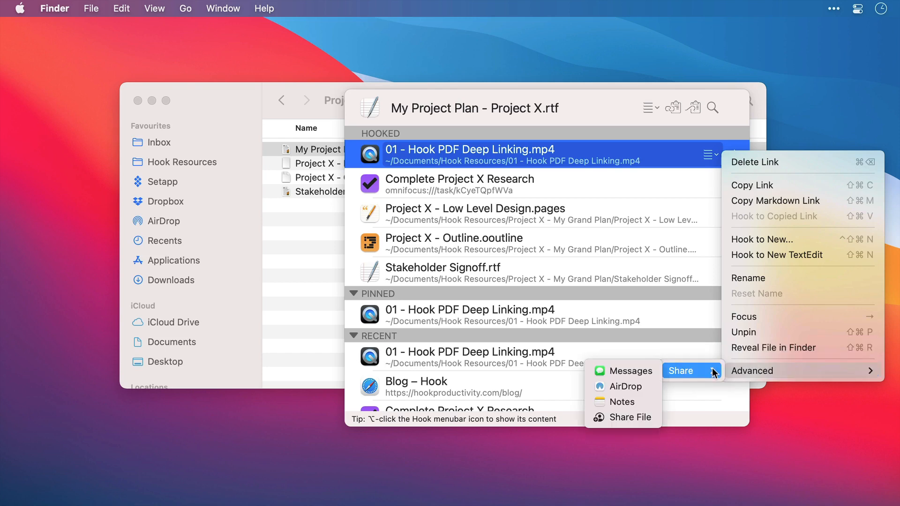
mouse_move(757, 246)
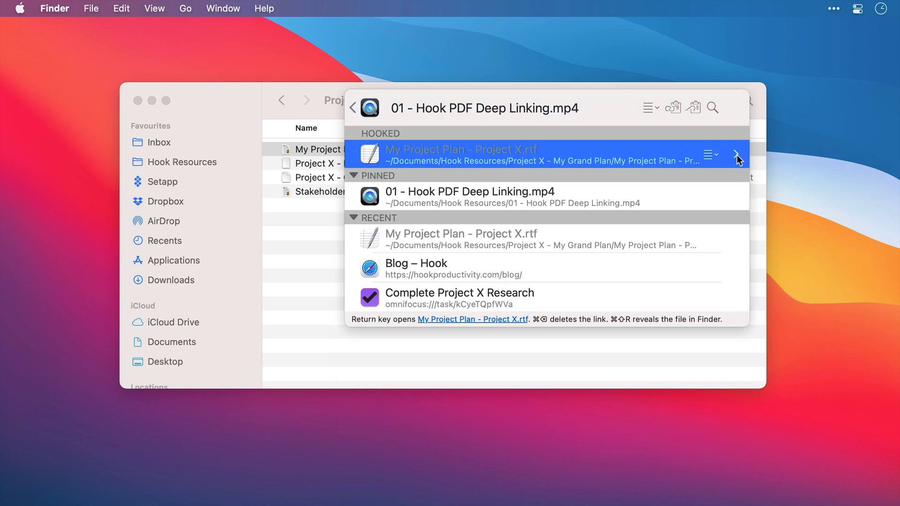
mouse_move(738, 155)
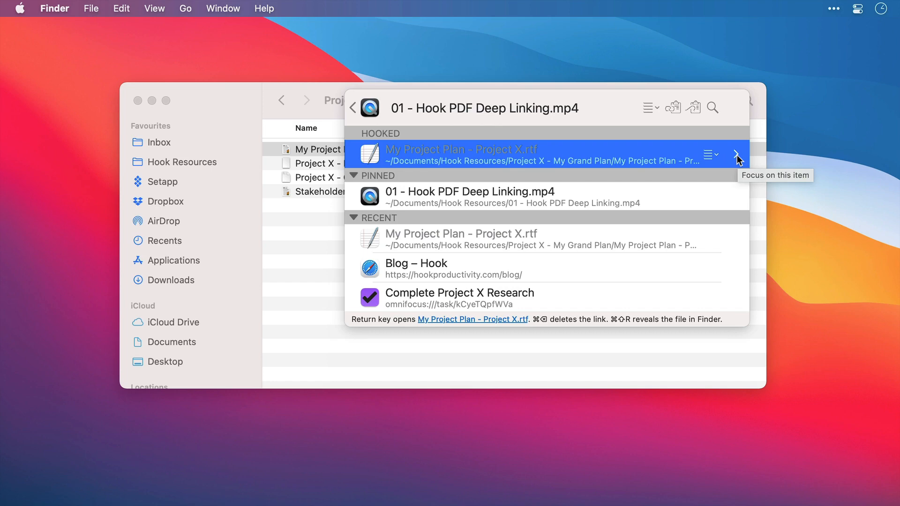
- Focus on My Project Plan - Project X.rtf and hold Command to reveal numbered quick-open shortcuts
left_click(738, 155)
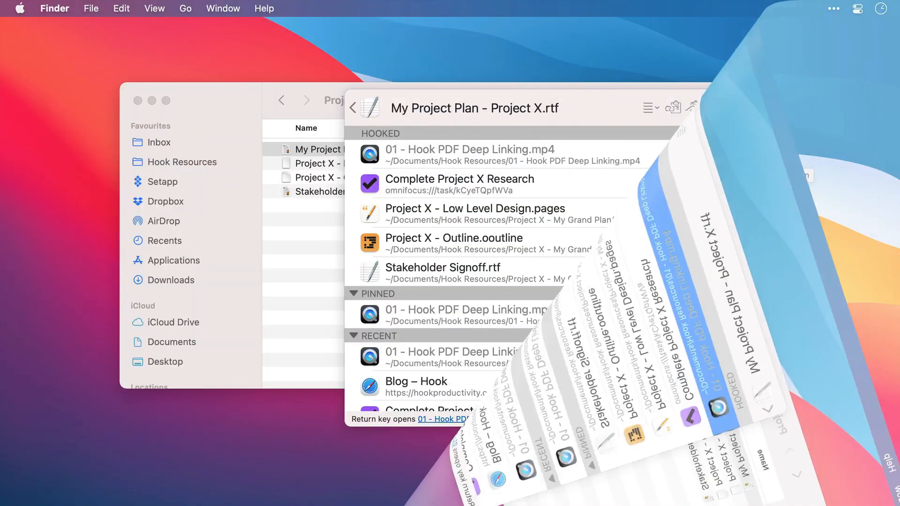
left_click(731, 108)
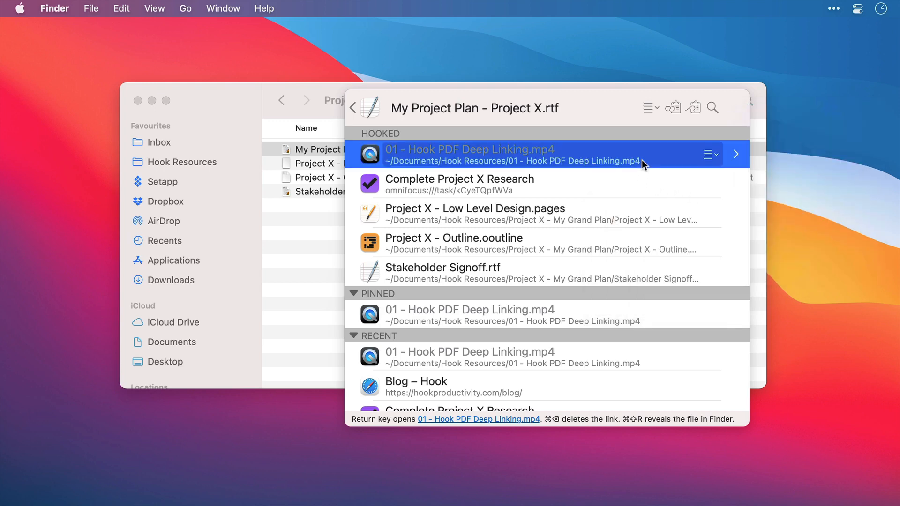
key("cmd")
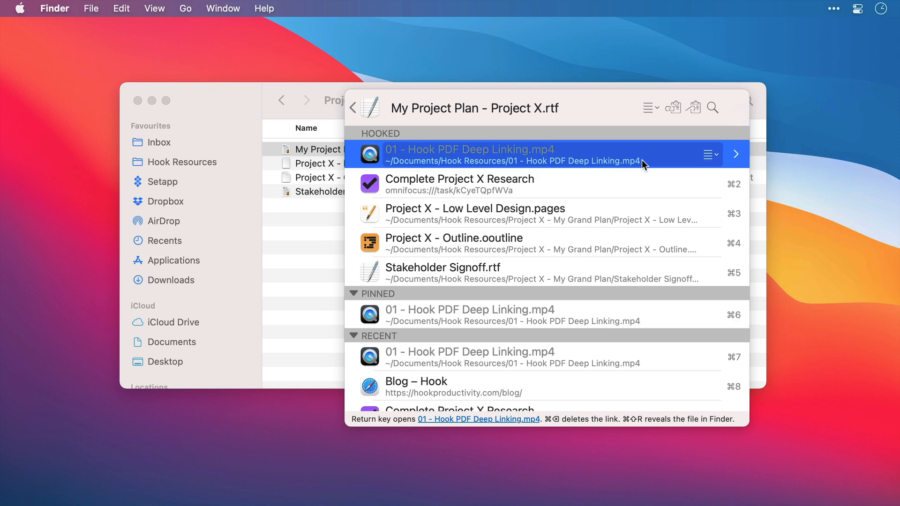